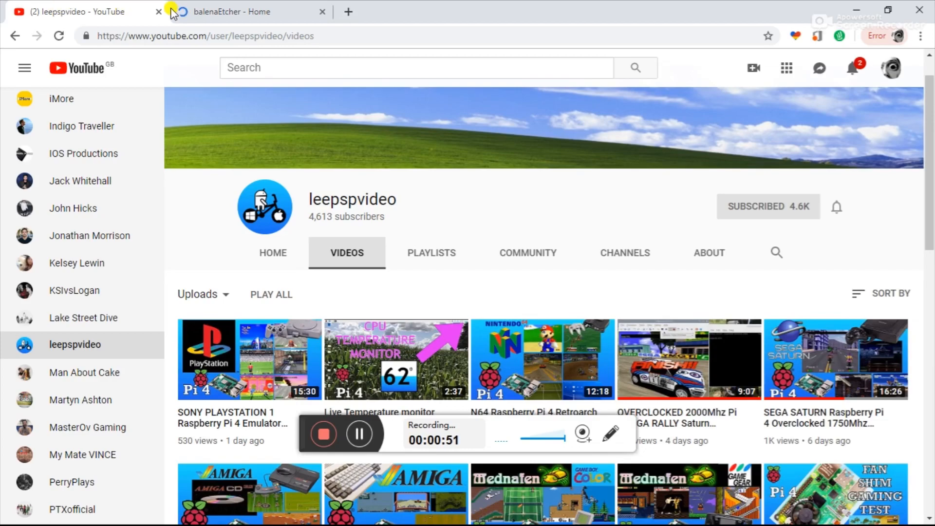
Switch to the balenaEtcher home page tab in Chrome
{"action": "left_click", "coordinate": [233, 11]}
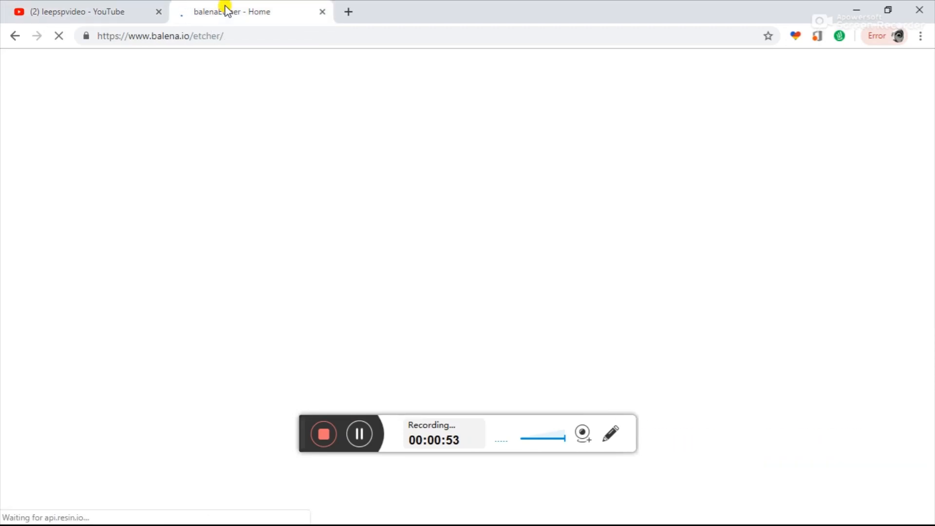
{"action": "mouse_move", "coordinate": [300, 177]}
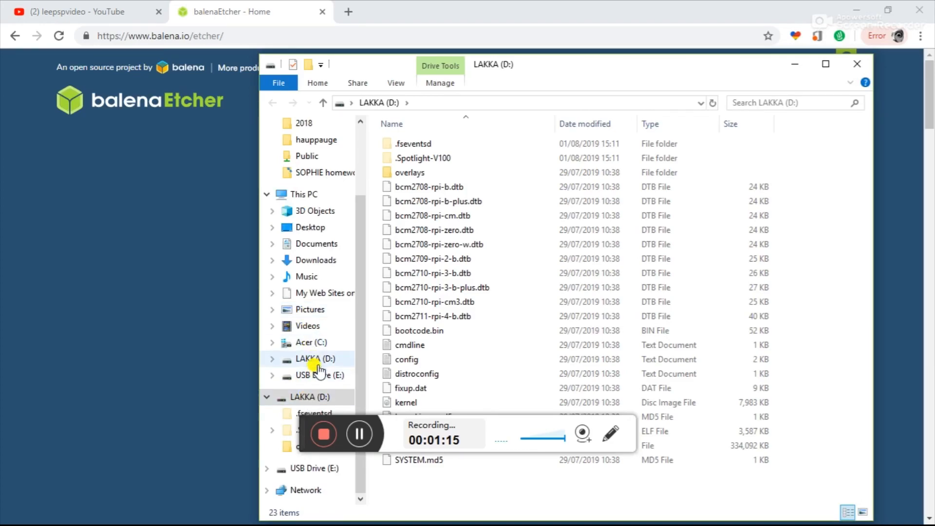
Try USB Drive (E:), decline the insert-disc and format prompts, and acknowledge it is inaccessible
{"action": "left_click", "coordinate": [311, 359]}
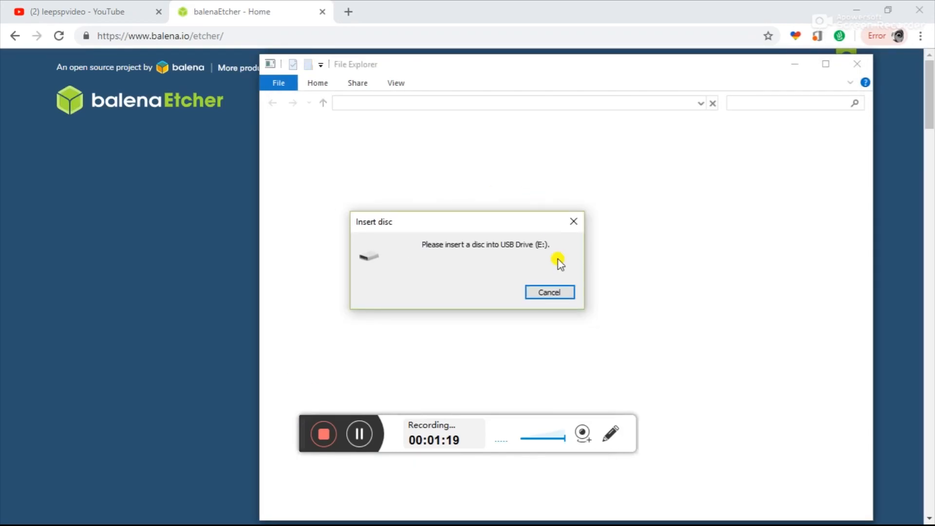
{"action": "left_click", "coordinate": [548, 291]}
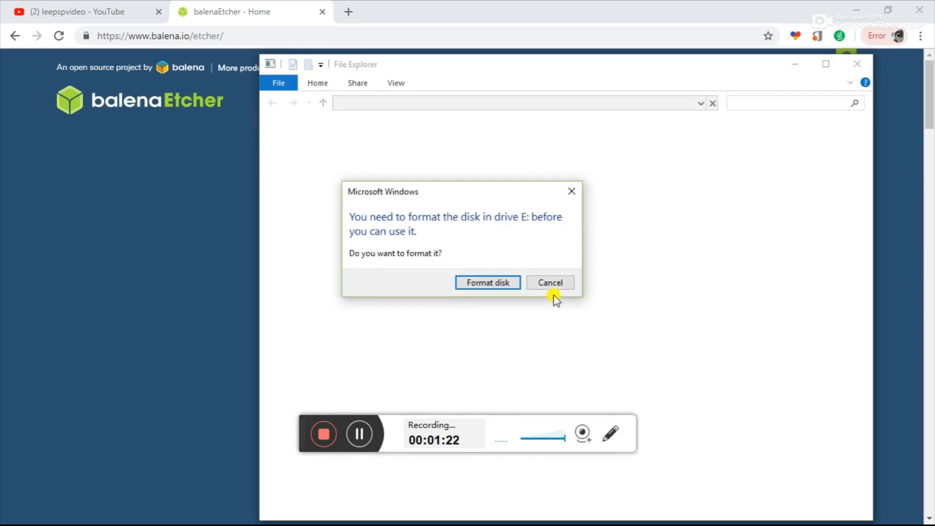
{"action": "left_click", "coordinate": [549, 283]}
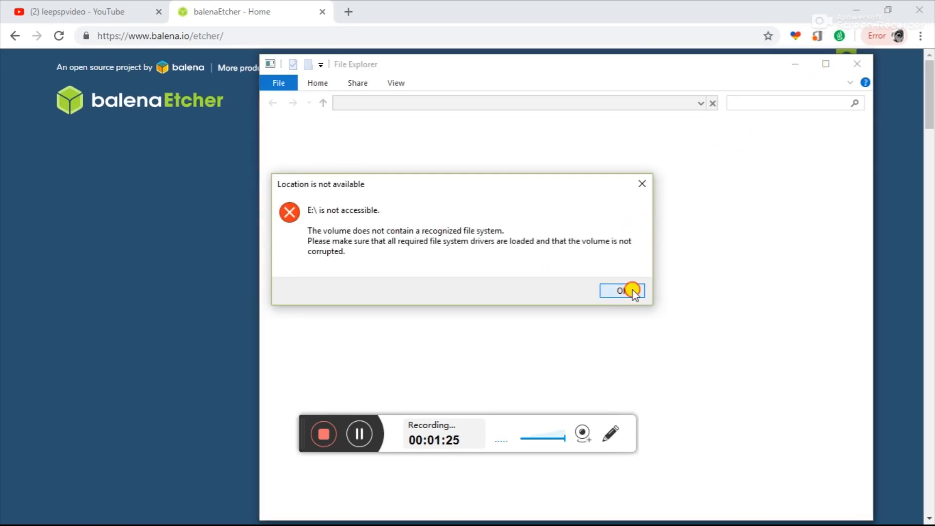
{"action": "left_click", "coordinate": [622, 291]}
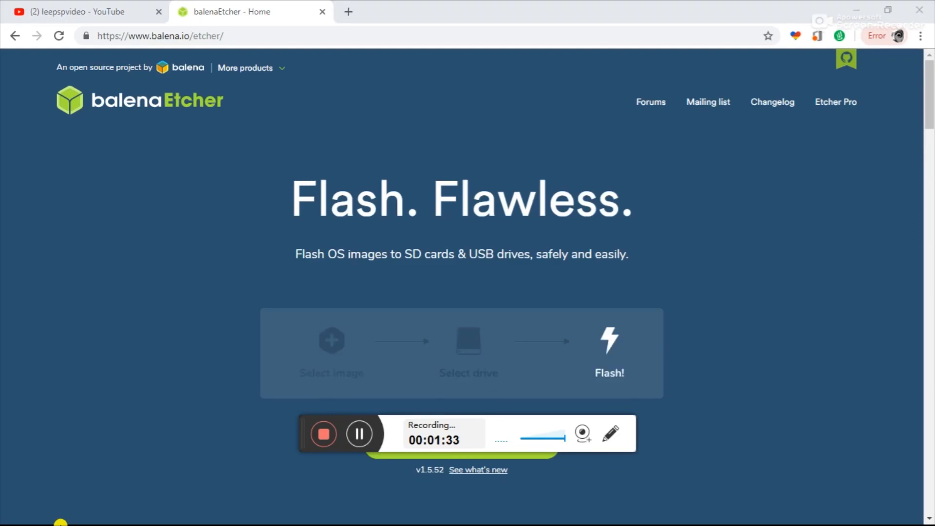
Launch Command Prompt from Start search and run diskpart
{"action": "left_click", "coordinate": [24, 507]}
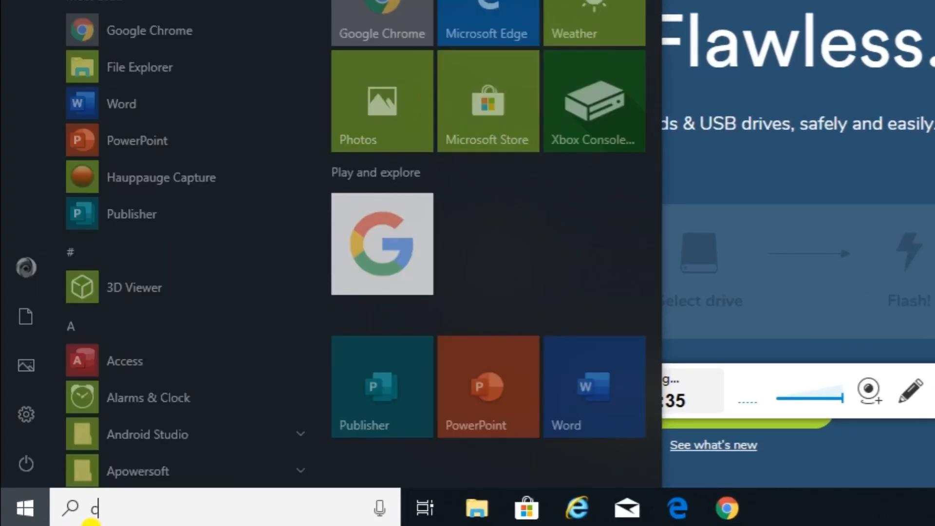
{"action": "type", "text": "md"}
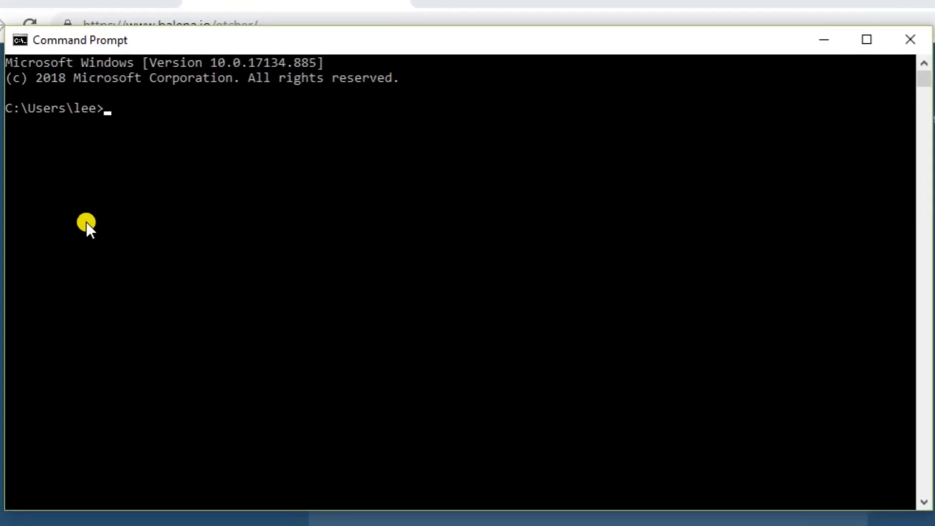
{"action": "type", "text": "dis"}
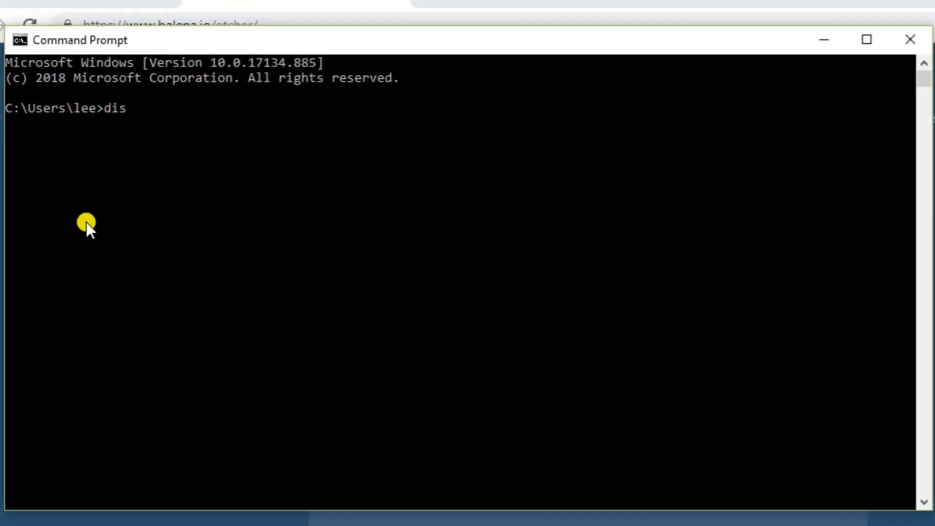
{"action": "type", "text": "kpart"}
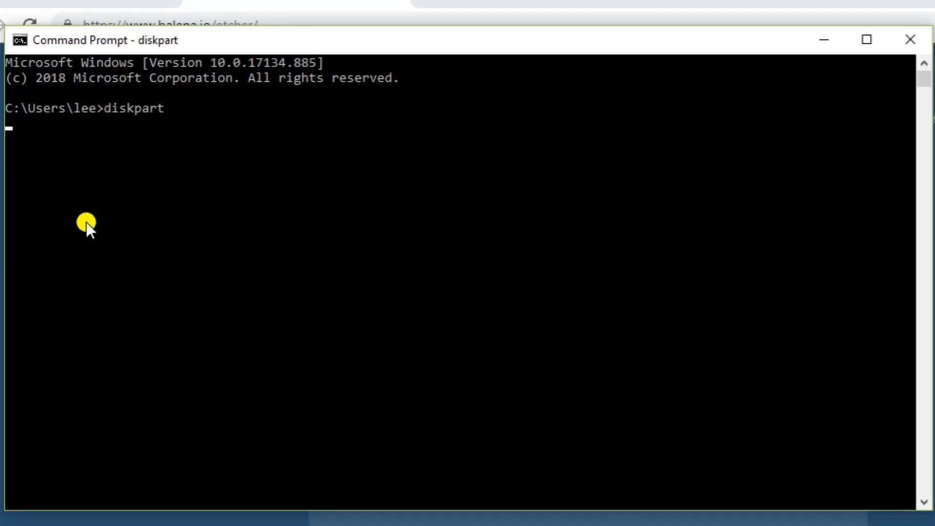
{"action": "mouse_move", "coordinate": [463, 451]}
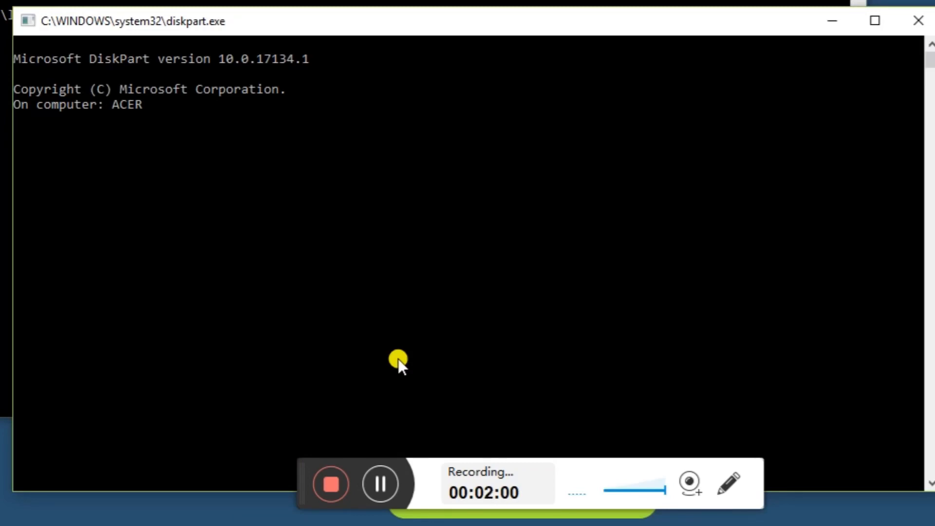
Run 'list disk' showing 29 GB Disk 0 and 7420 MB Disk 1, then bring up File Explorer
{"action": "type", "text": "list disk"}
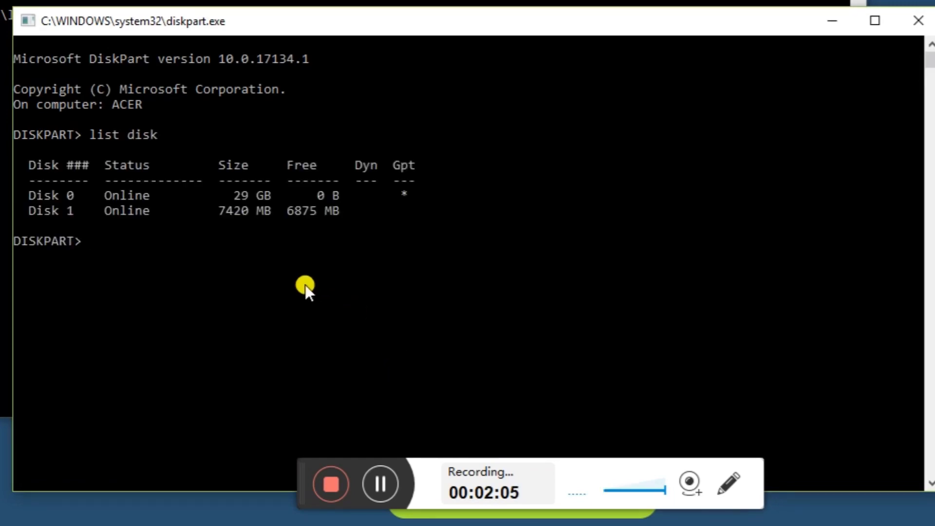
{"action": "mouse_move", "coordinate": [180, 197]}
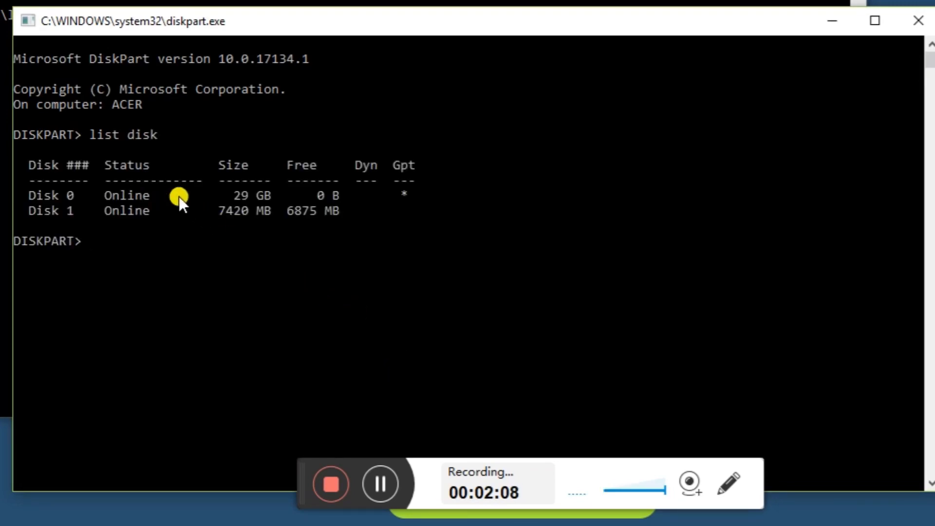
{"action": "mouse_move", "coordinate": [257, 199]}
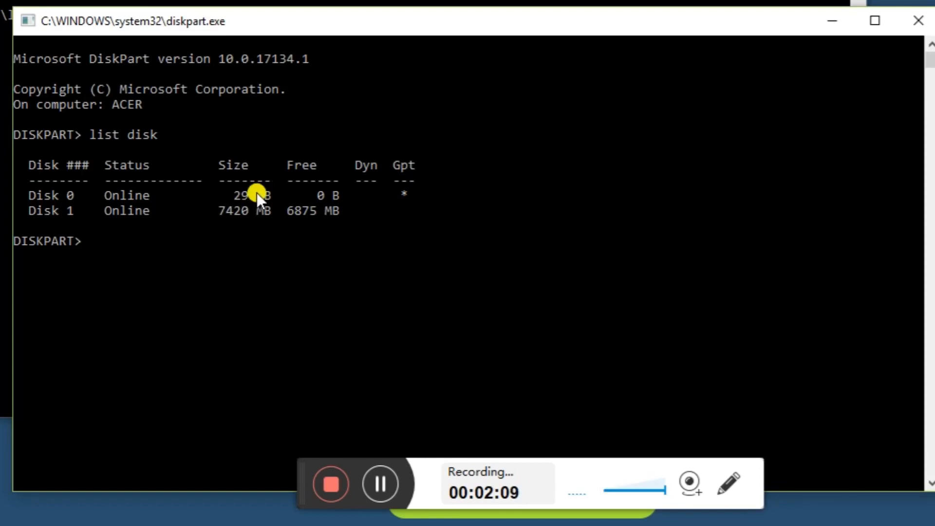
{"action": "mouse_move", "coordinate": [169, 238]}
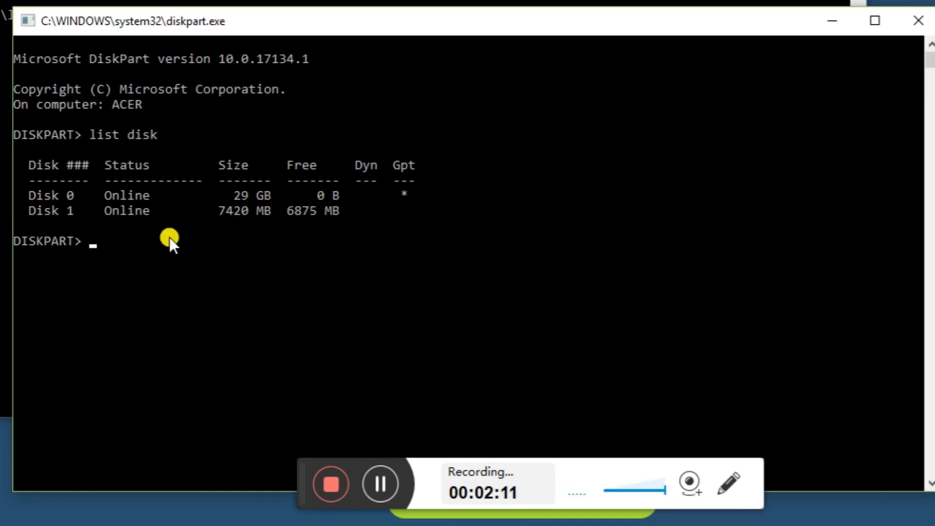
{"action": "mouse_move", "coordinate": [209, 227]}
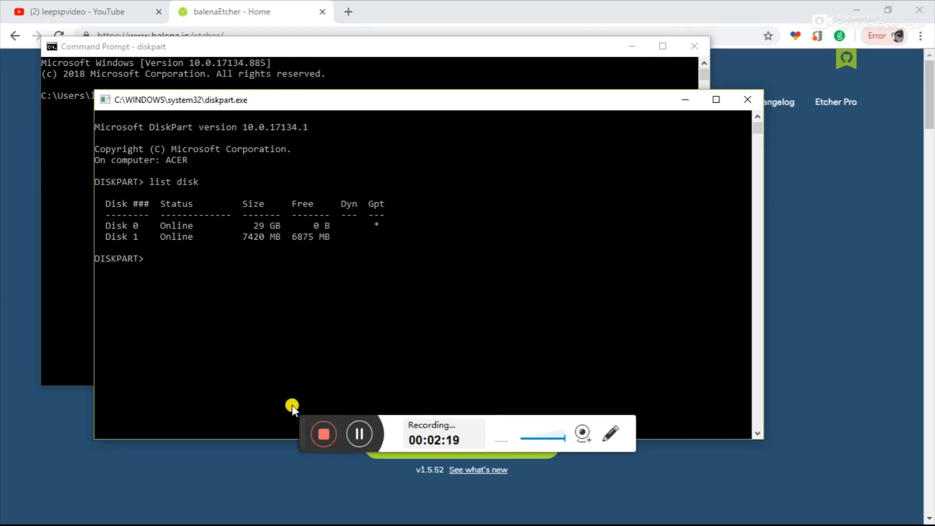
{"action": "left_click", "coordinate": [14, 512]}
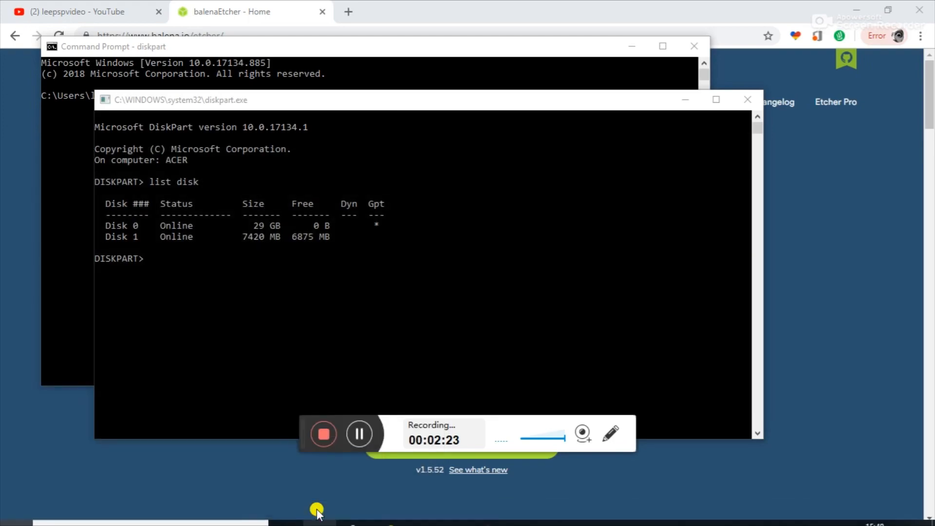
{"action": "left_click", "coordinate": [317, 509]}
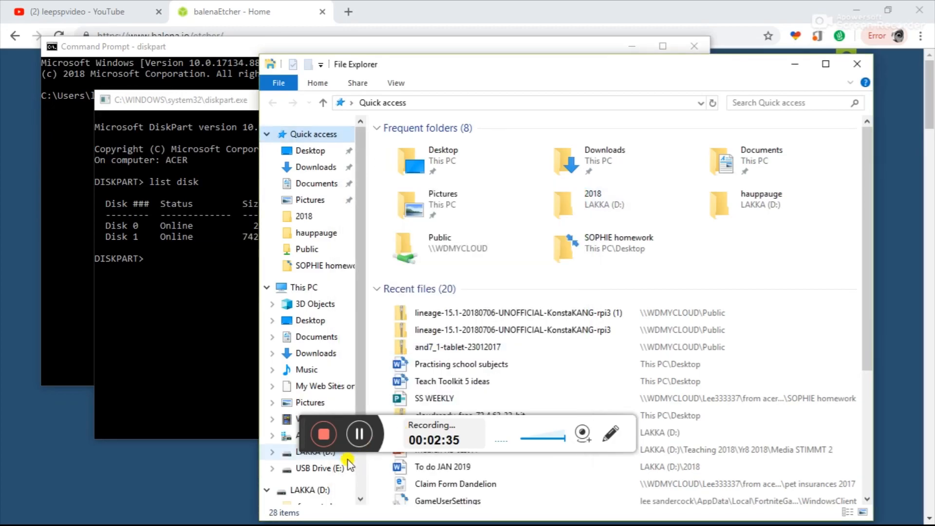
View the LAKKA (D:) drive's context menu, then return to the DiskPart window
{"action": "right_click", "coordinate": [310, 451]}
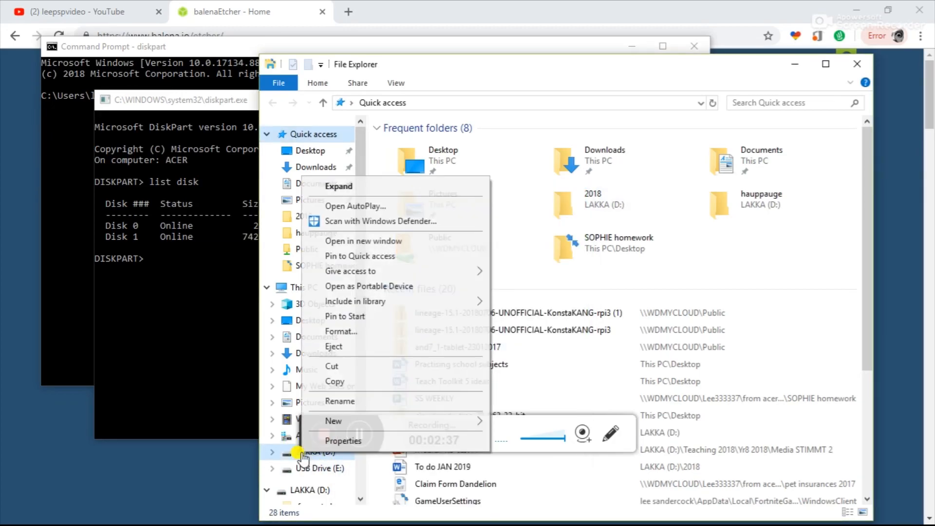
{"action": "left_click", "coordinate": [343, 440]}
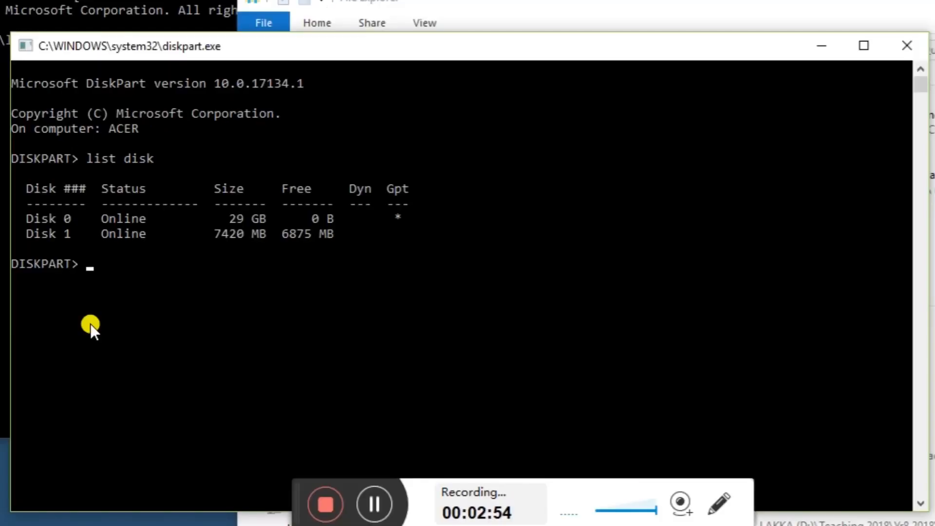
Select disk 1, clean it (retrying once), and list disks to see 7419 MB free
{"action": "type", "text": "select disk 1"}
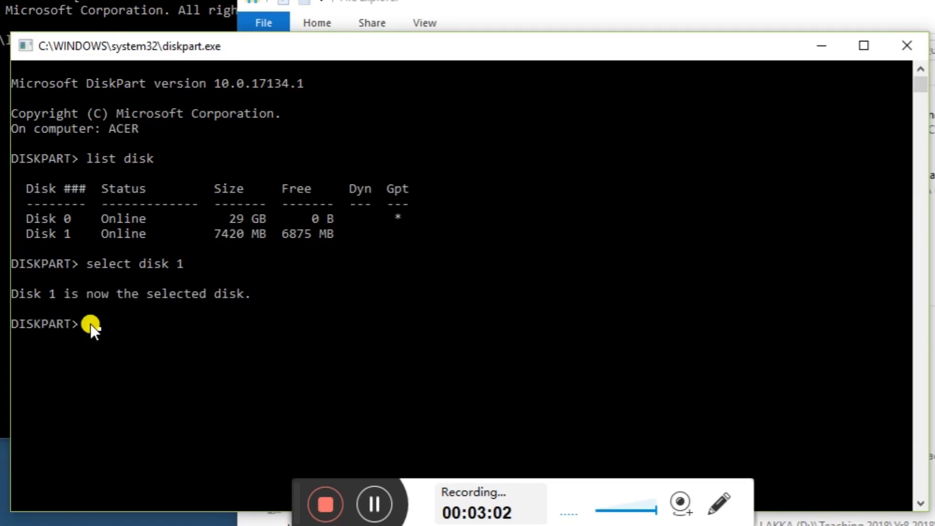
{"action": "type", "text": "clean"}
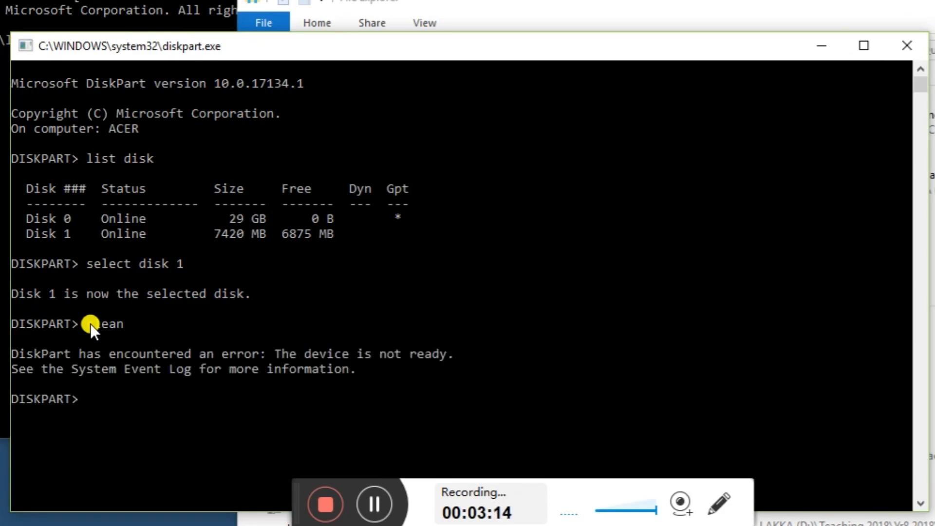
{"action": "type", "text": "clean"}
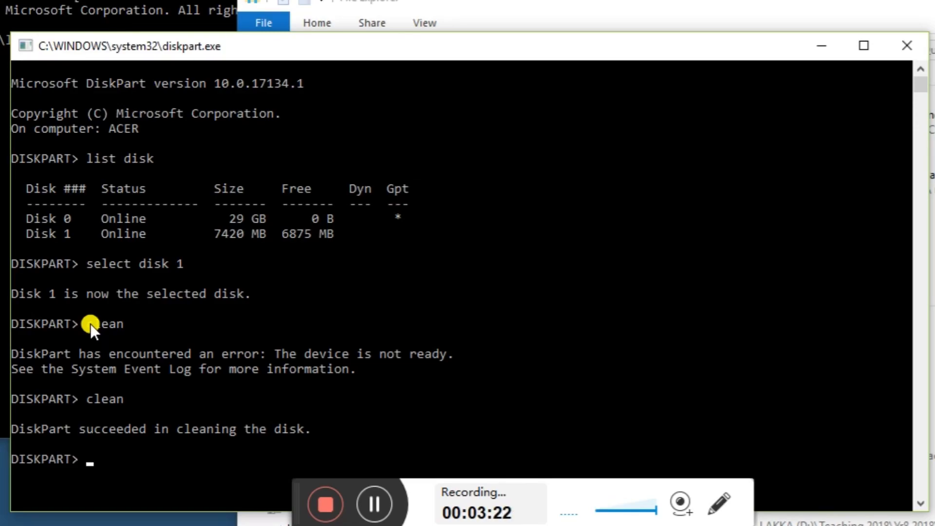
{"action": "type", "text": "list disk"}
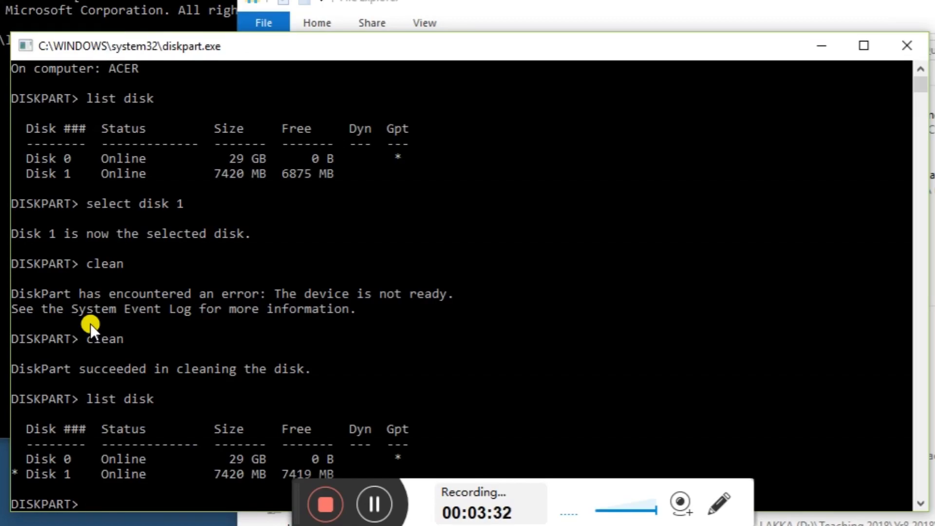
Create a primary partition on disk 1 and select partition 1
{"action": "type", "text": "create par"}
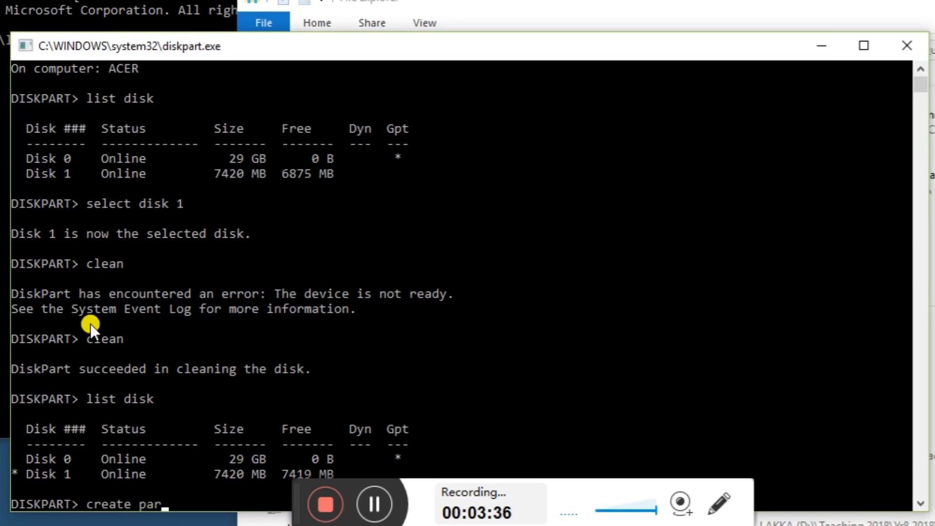
{"action": "type", "text": "tition"}
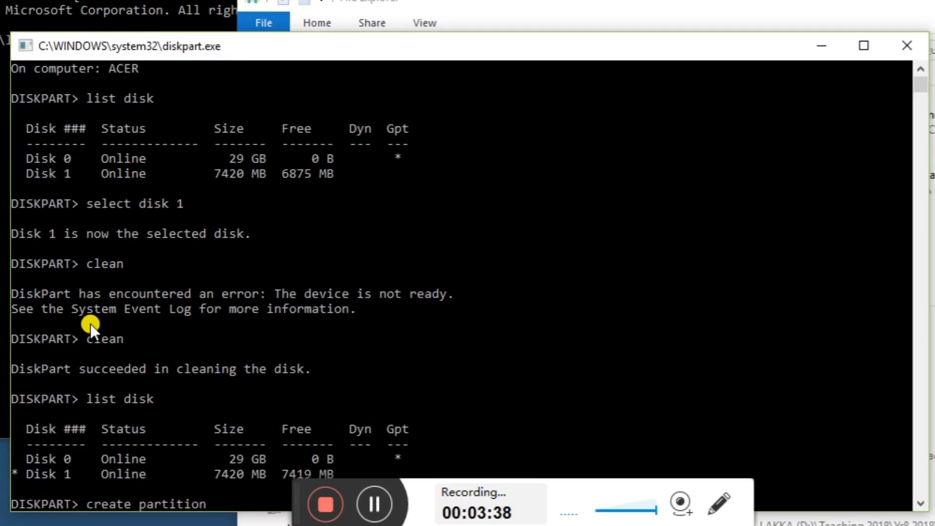
{"action": "type", "text": "primary"}
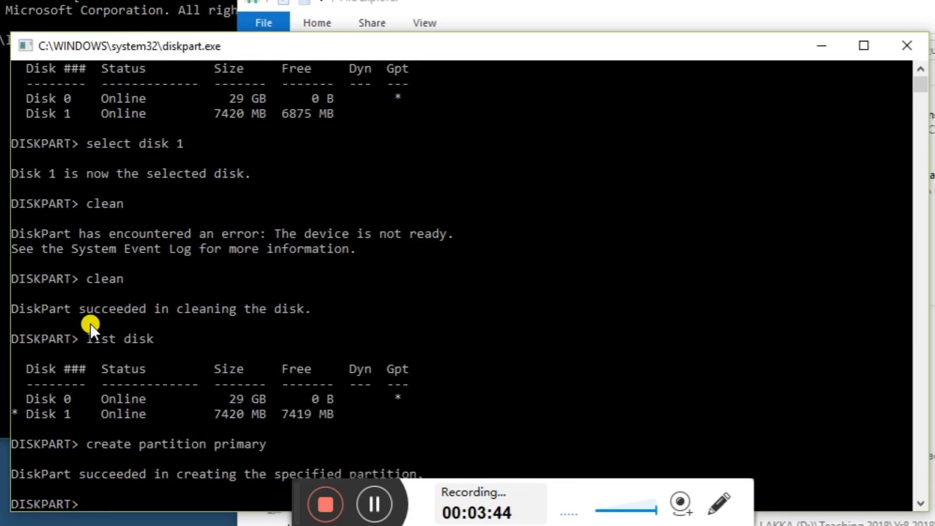
{"action": "type", "text": "select"}
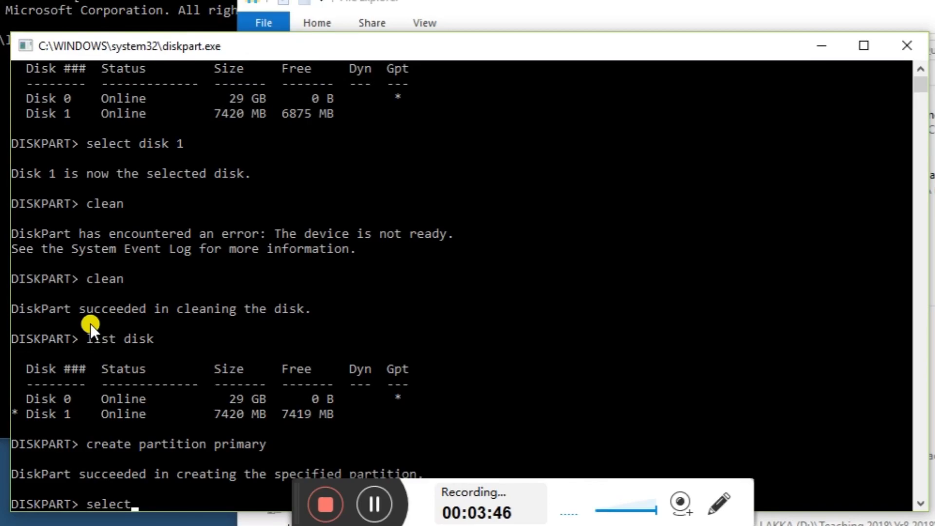
{"action": "type", "text": "parti"}
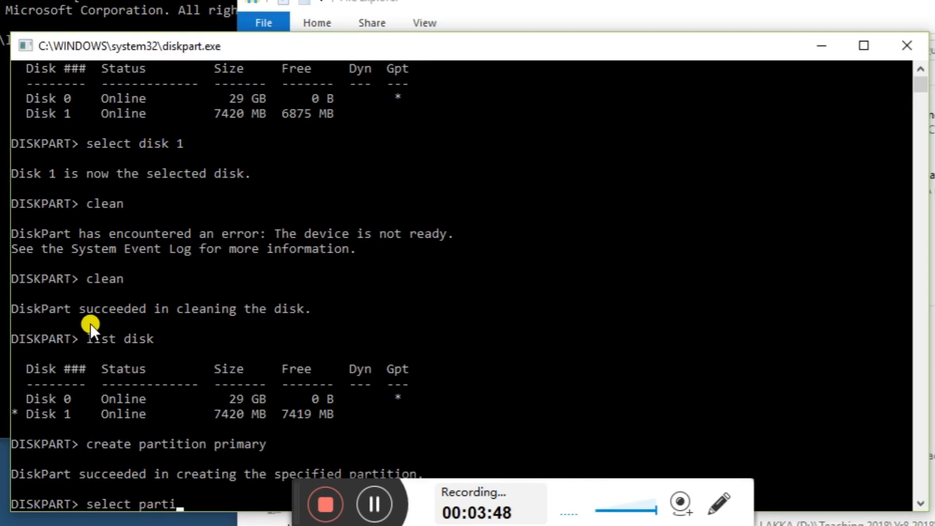
{"action": "type", "text": "tion 1"}
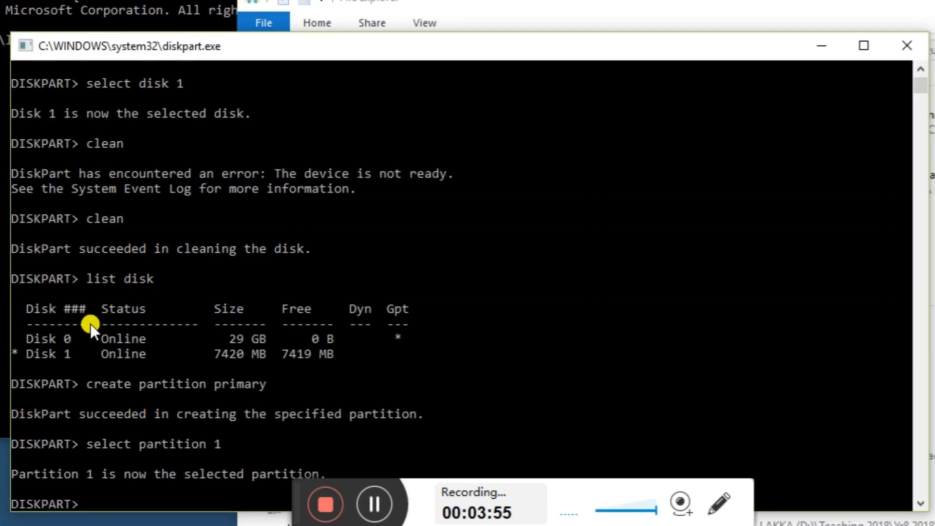
Quick-format the partition as FAT32 with 'format fs=fat32 quick'
{"action": "type", "text": "format"}
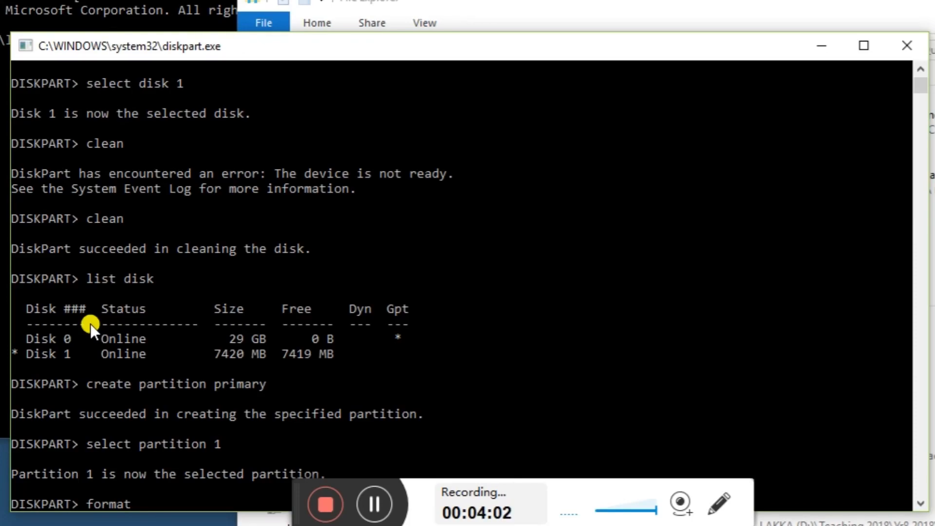
{"action": "type", "text": "fs="}
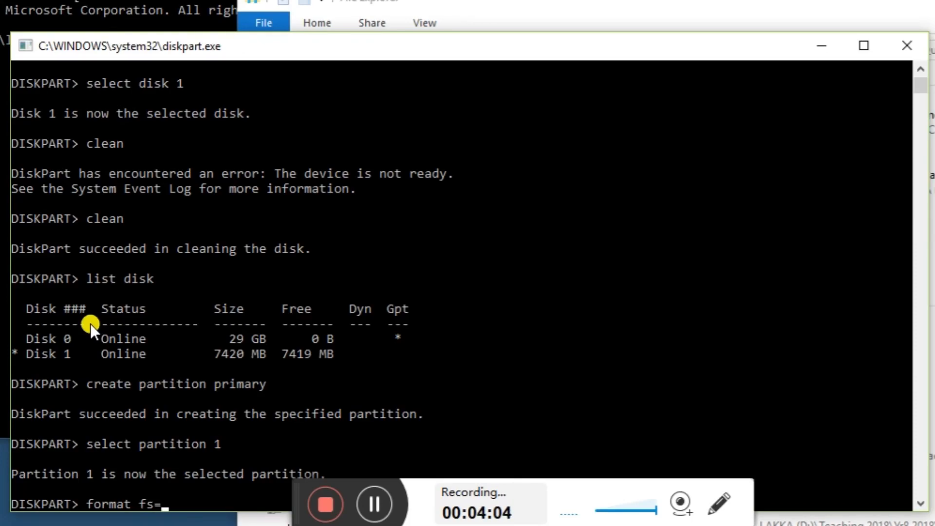
{"action": "type", "text": "fat32"}
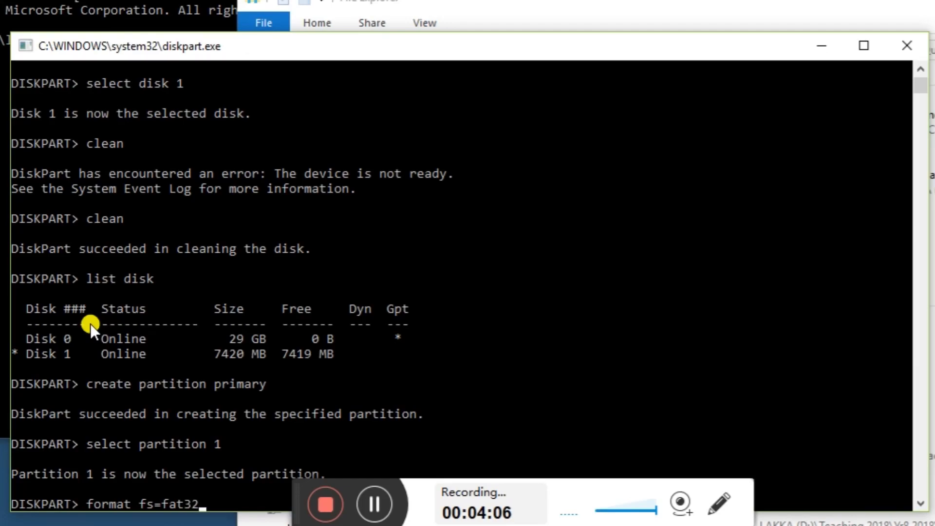
{"action": "type", "text": "qu"}
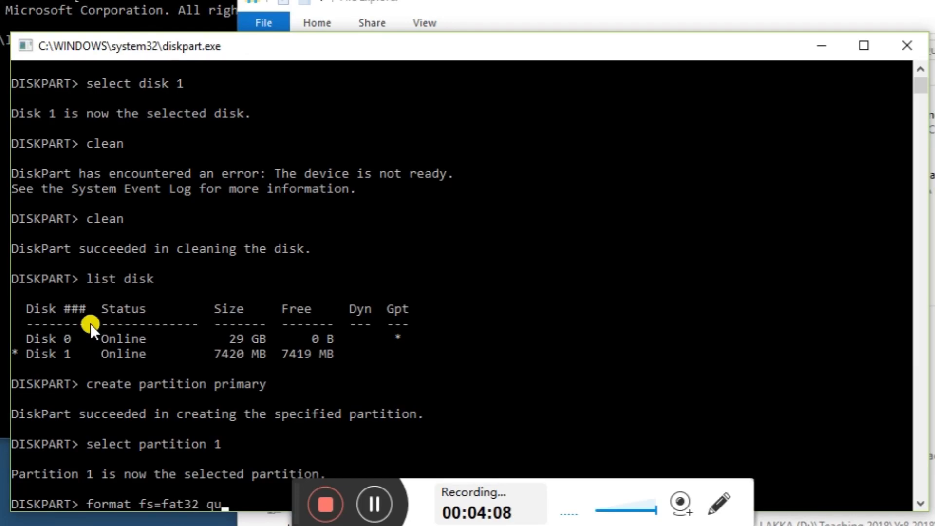
{"action": "type", "text": "ick"}
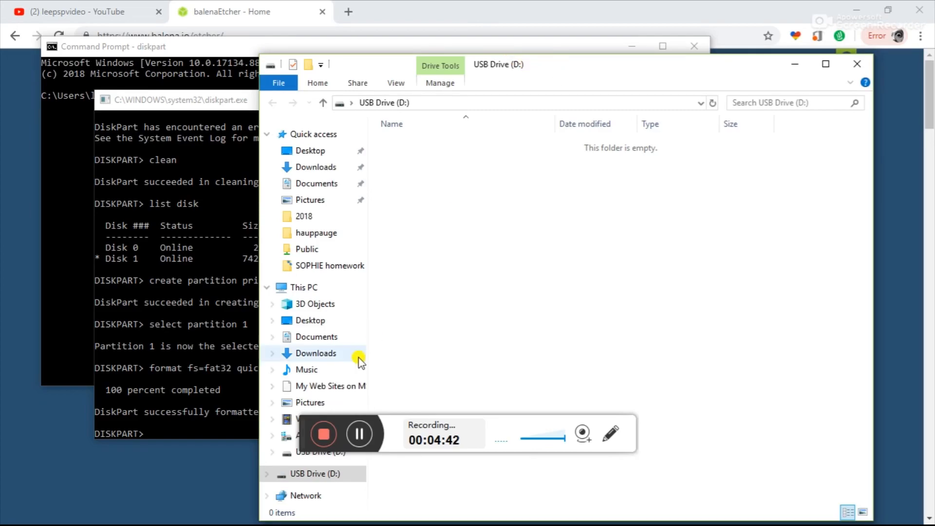
{"action": "mouse_move", "coordinate": [339, 508]}
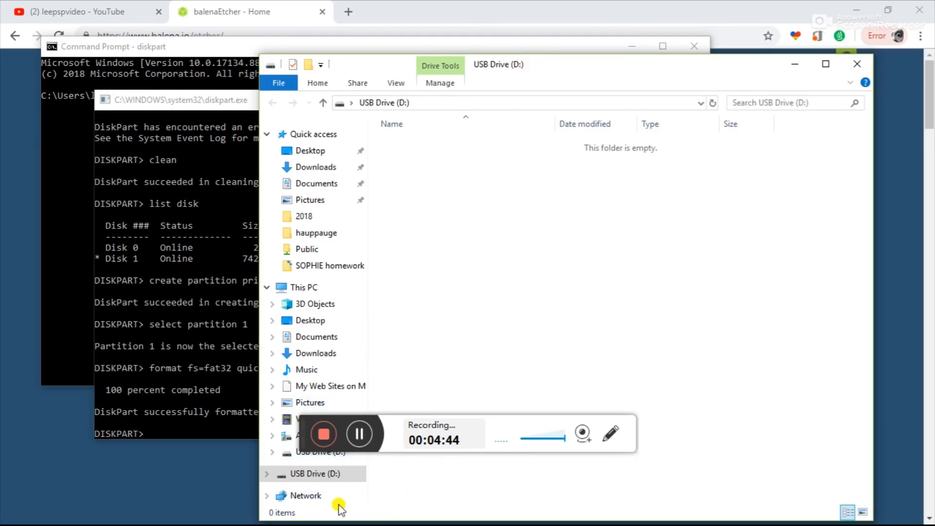
Check USB Drive (D:) properties show FAT32 with 7.22 GB, then close DiskPart
{"action": "right_click", "coordinate": [315, 473]}
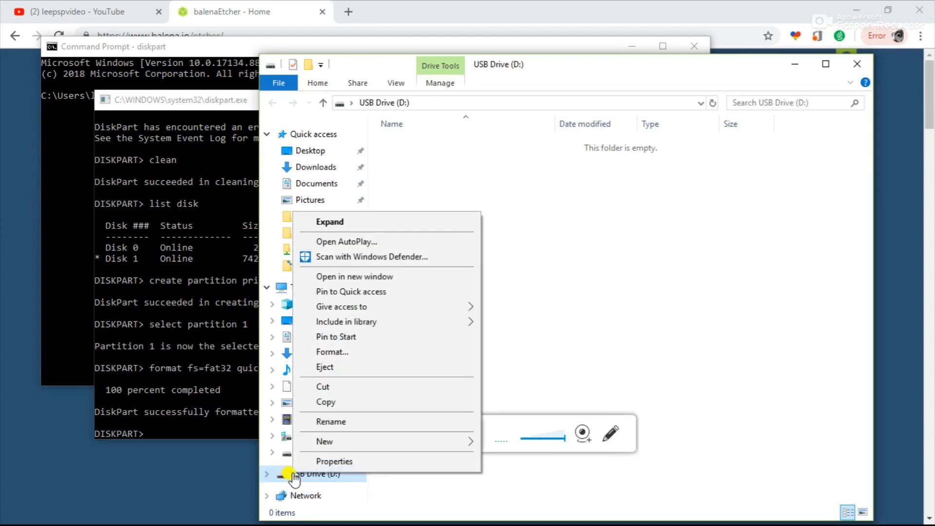
{"action": "left_click", "coordinate": [334, 460]}
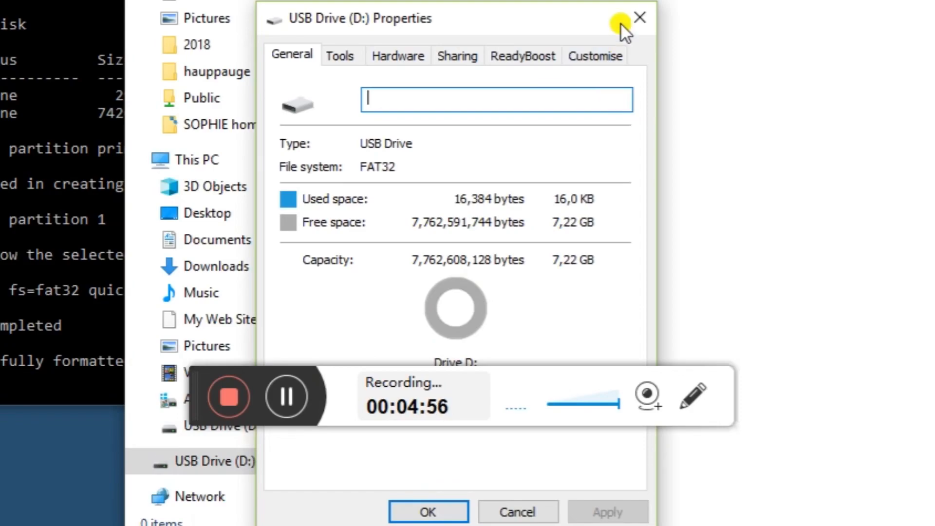
{"action": "left_click", "coordinate": [639, 18]}
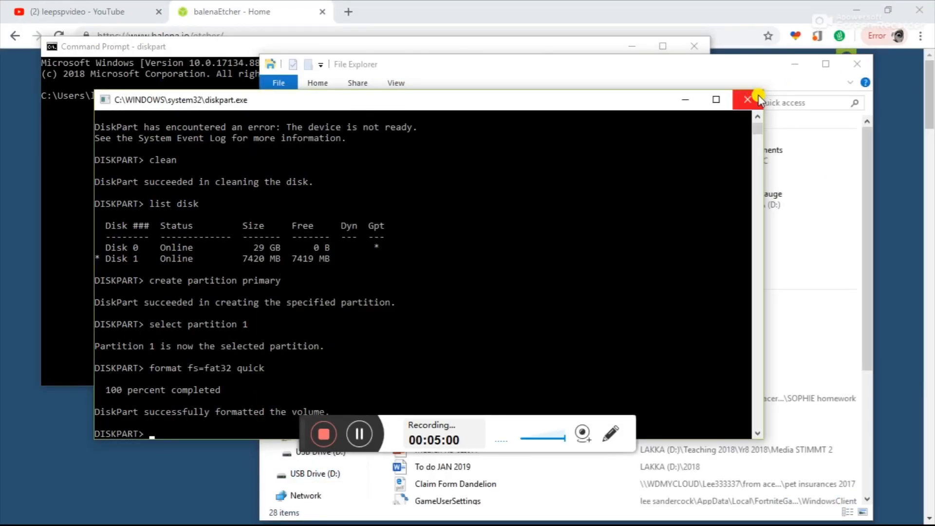
{"action": "left_click", "coordinate": [747, 99]}
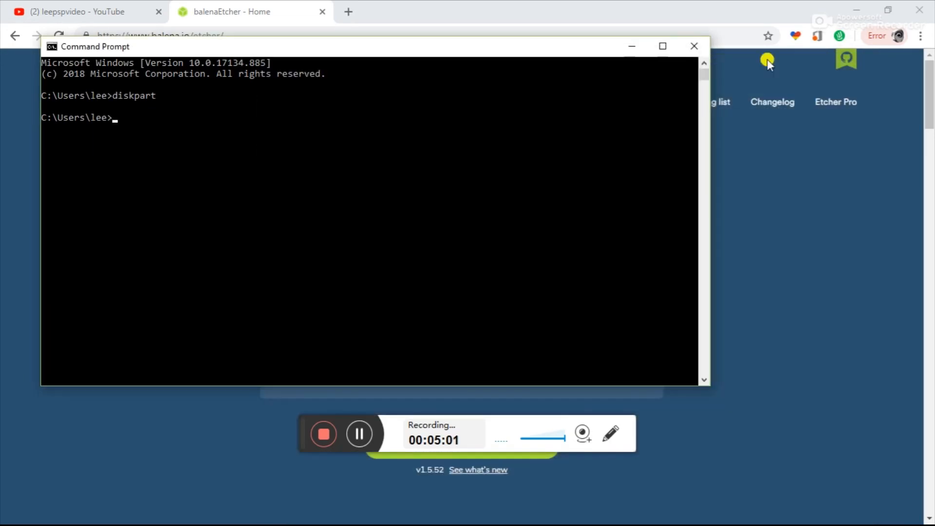